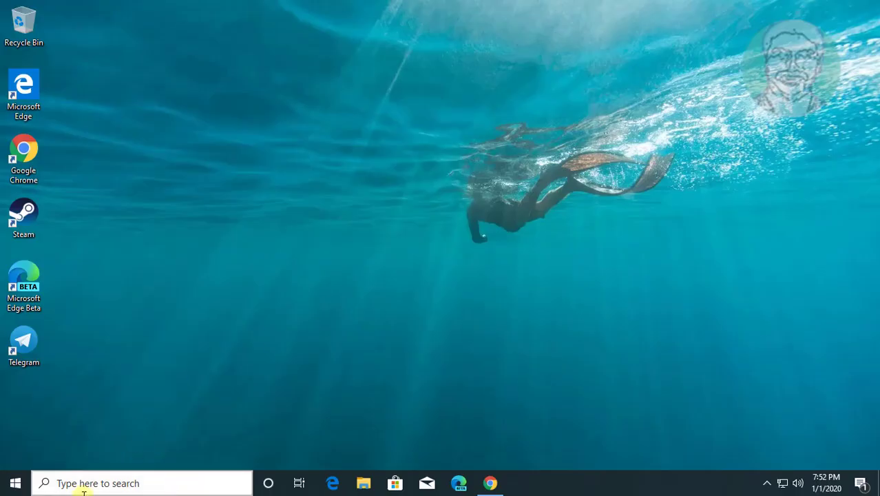
# Launch an administrator Command Prompt from Start search for 'cmd', approving the UAC prompt.
pyautogui.write('c')
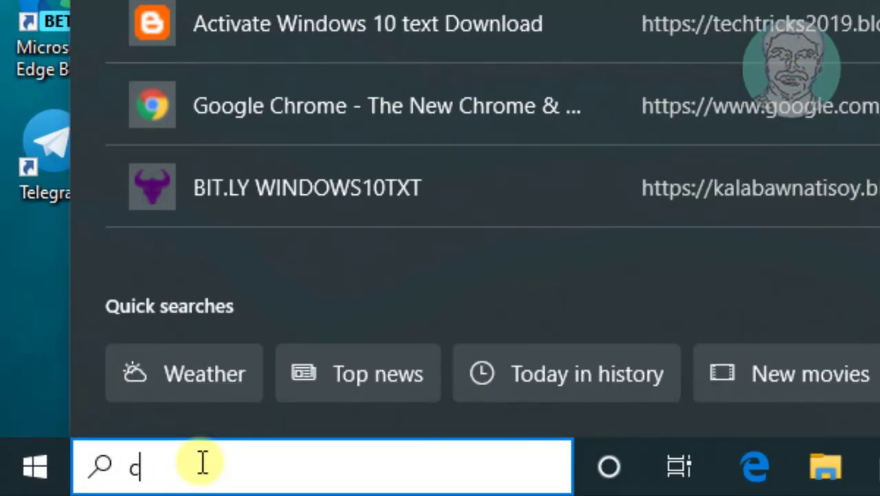
pyautogui.write('md')
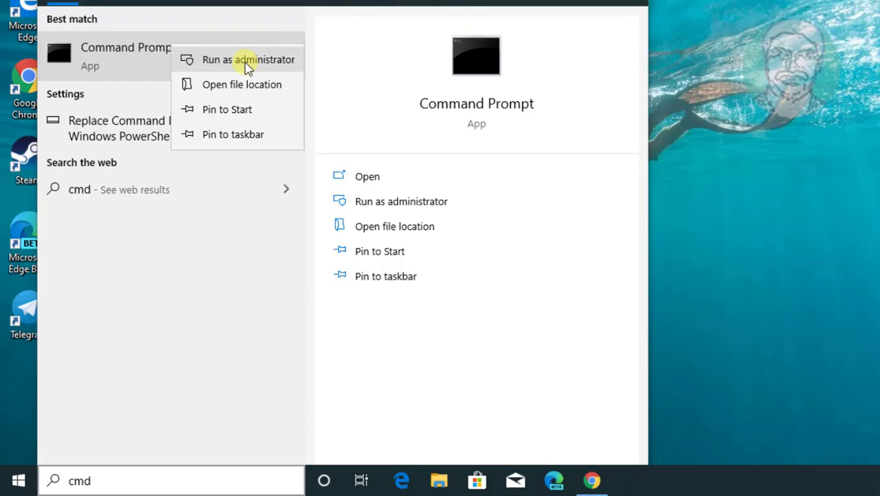
pyautogui.click(248, 59)
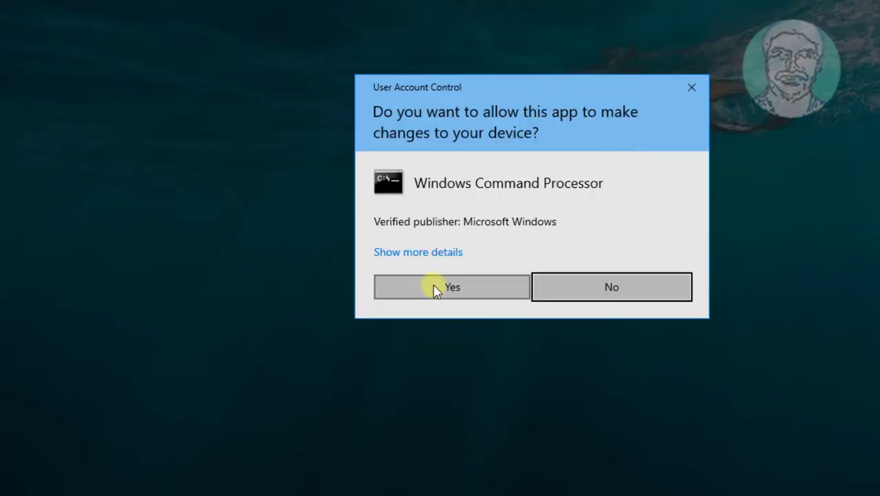
pyautogui.click(452, 287)
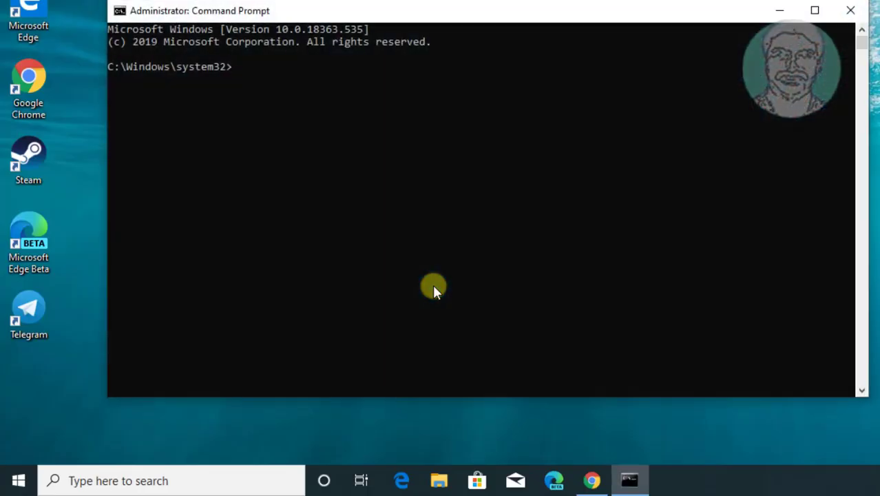
# Run bcdedit /set {bootmgr} displaybootmenu yes successfully, then exit the window.
pyautogui.write('bc')
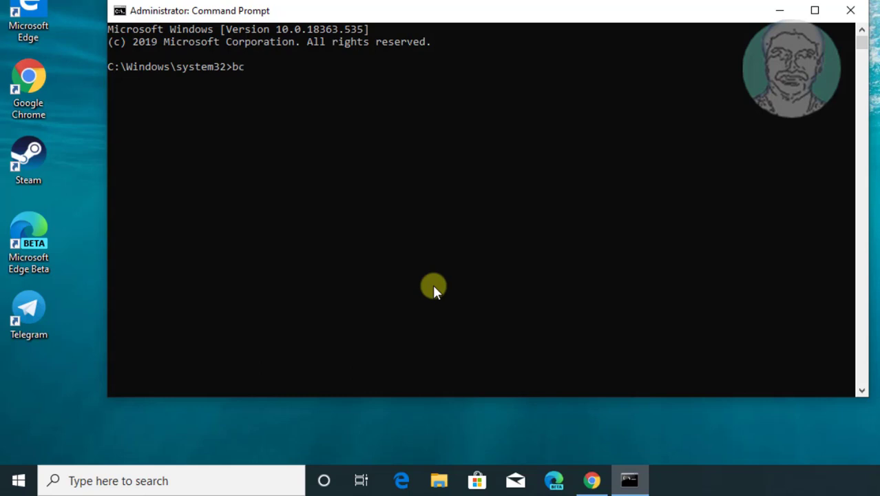
pyautogui.write('dedit')
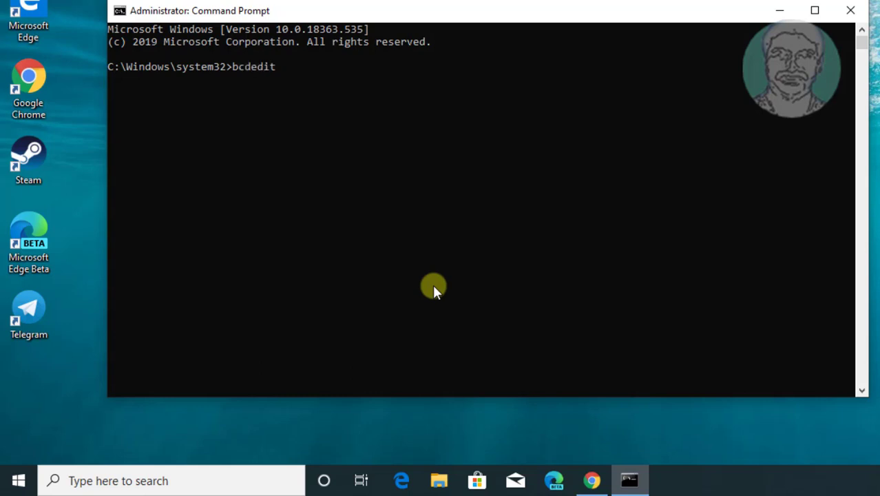
pyautogui.moveTo(743, 180)
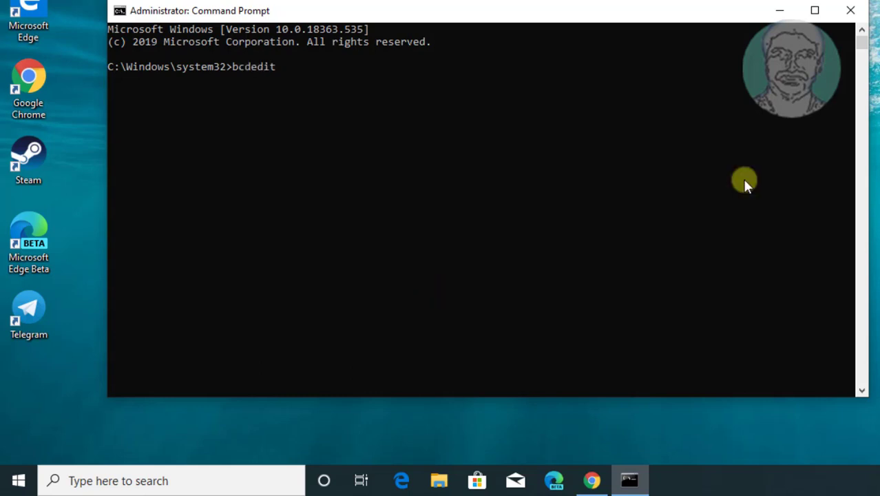
pyautogui.write('/set')
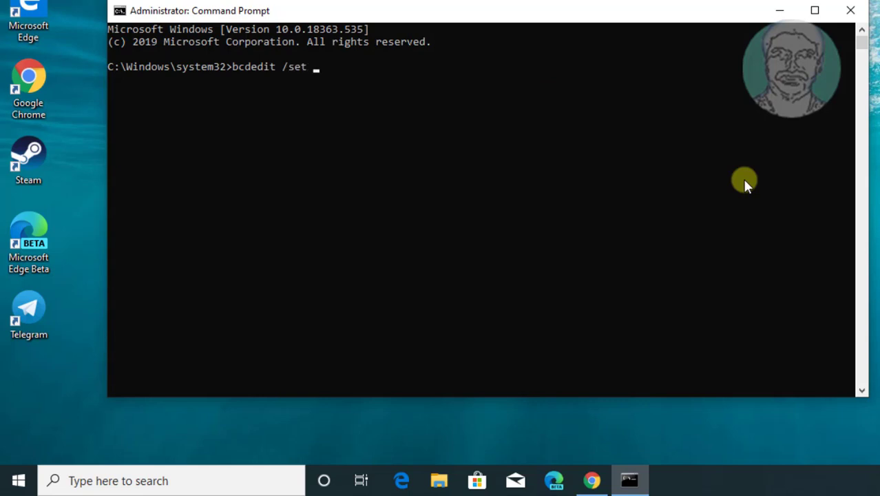
pyautogui.write('{')
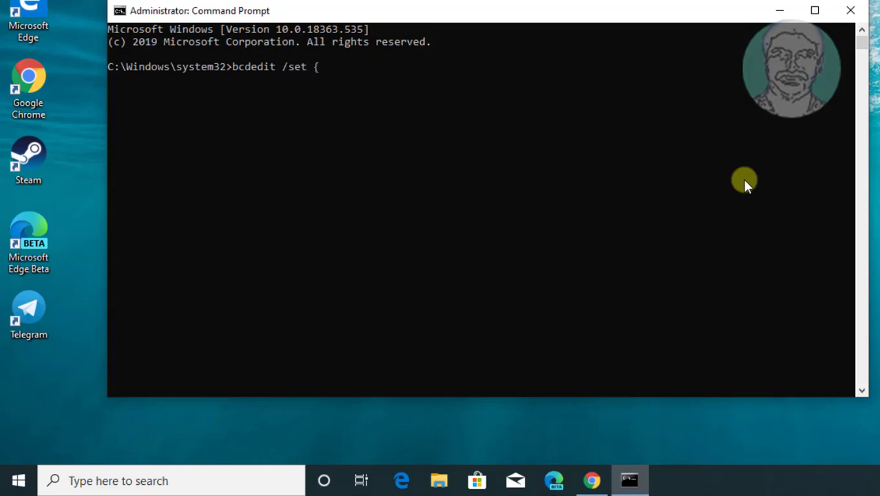
pyautogui.write('bootmgr')
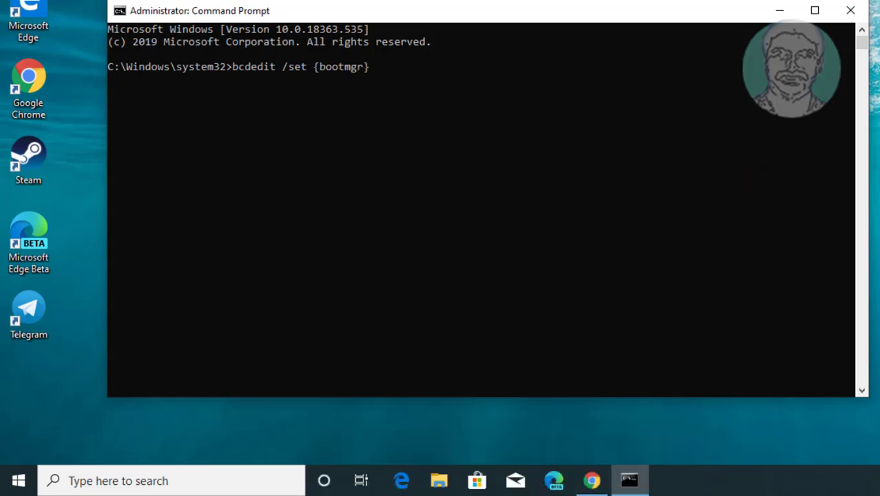
pyautogui.write('displ')
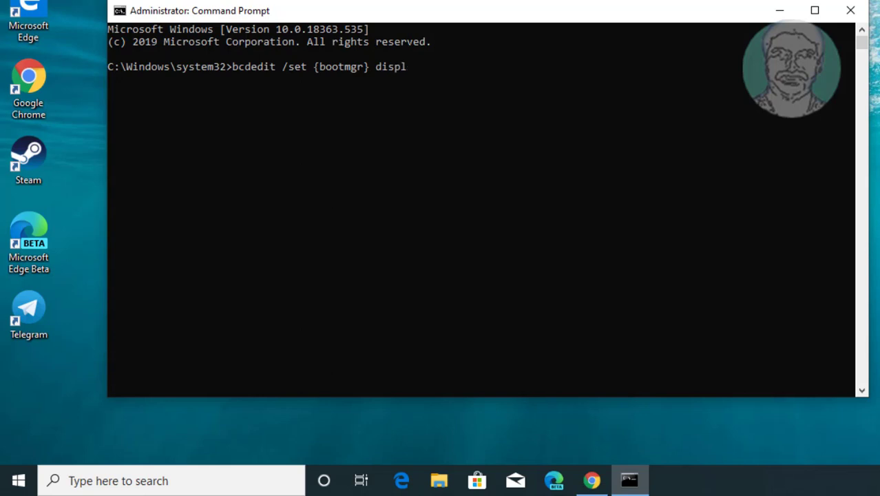
pyautogui.write('ayboot')
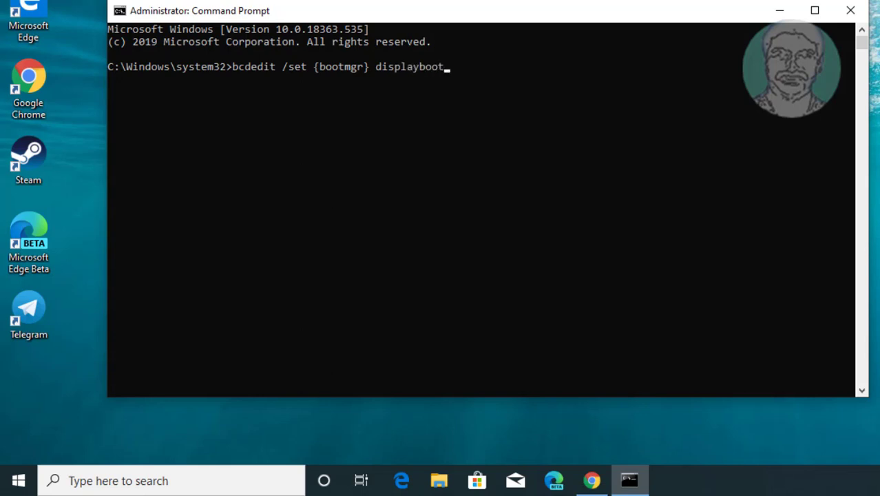
pyautogui.write('menu')
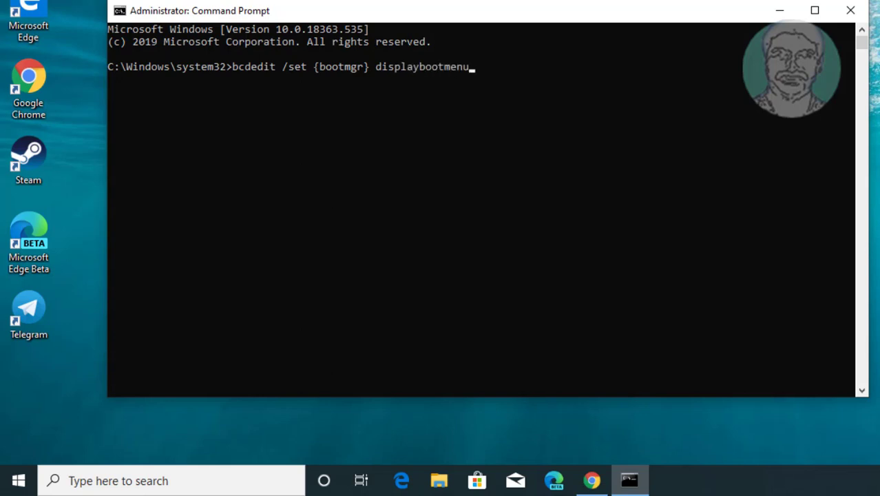
pyautogui.write('yes')
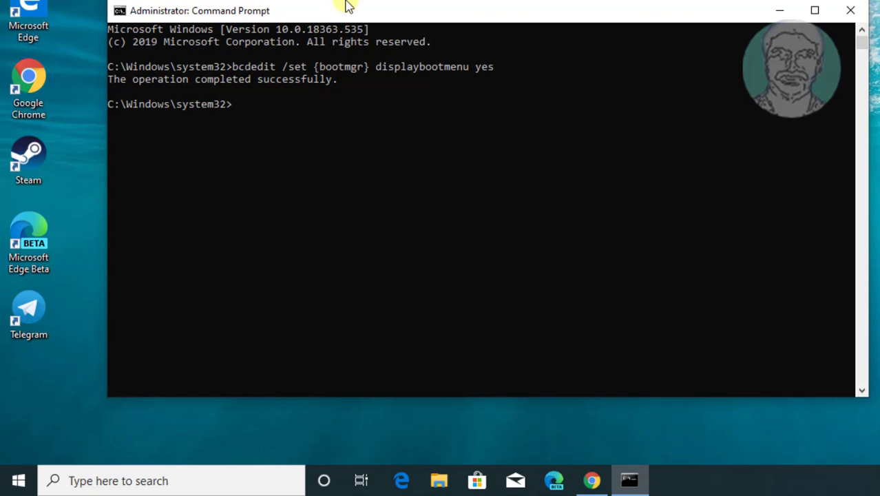
pyautogui.write('ex')
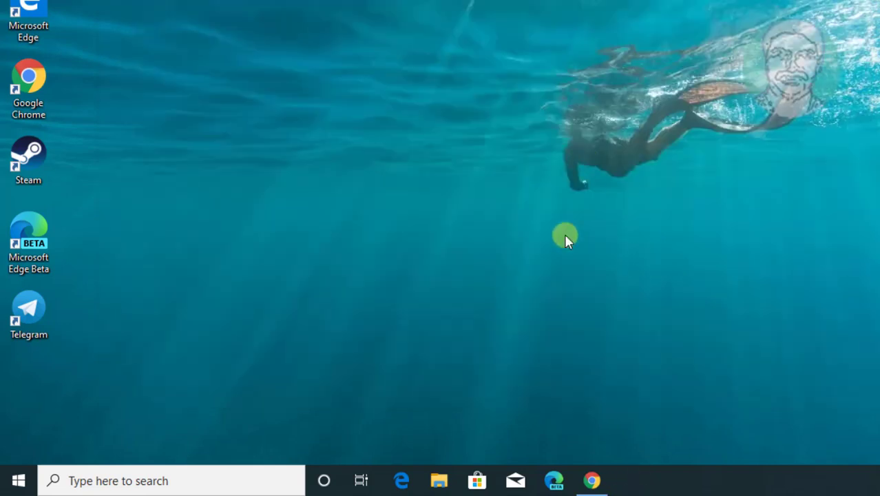
# Restart the PC via Start > Power and boot Windows 10 from the Boot Manager menu.
pyautogui.click(20, 479)
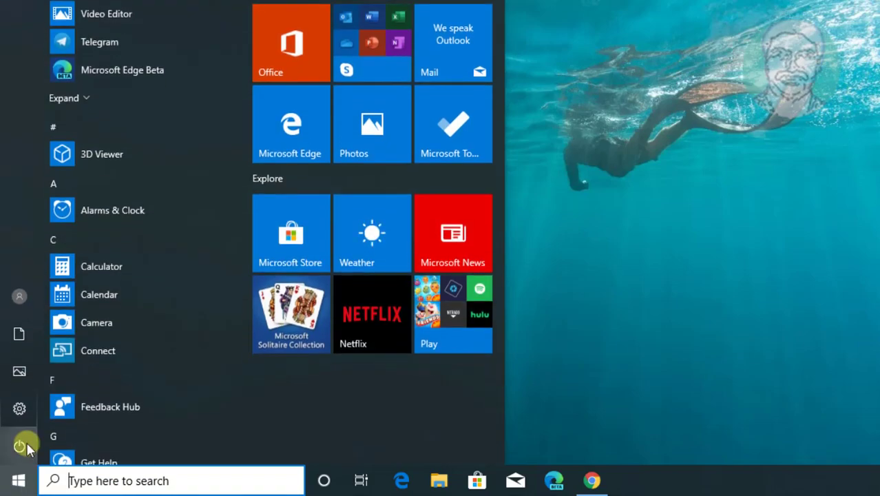
pyautogui.click(20, 446)
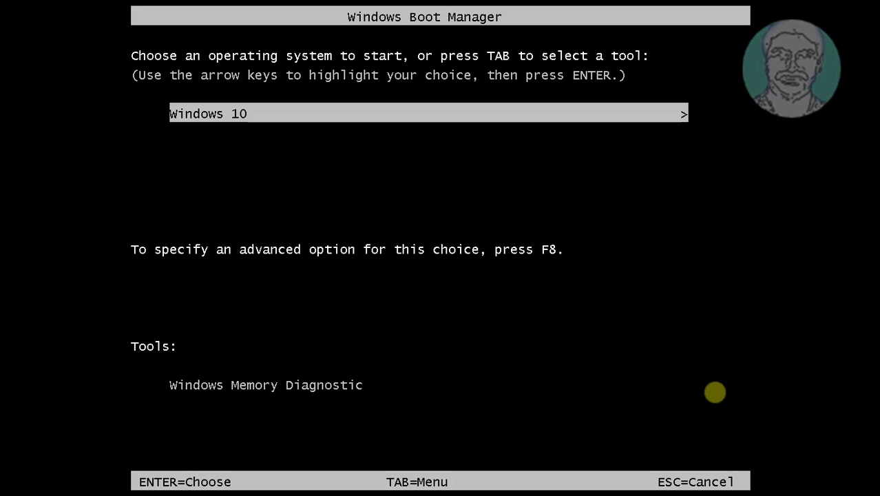
pyautogui.press('enter')
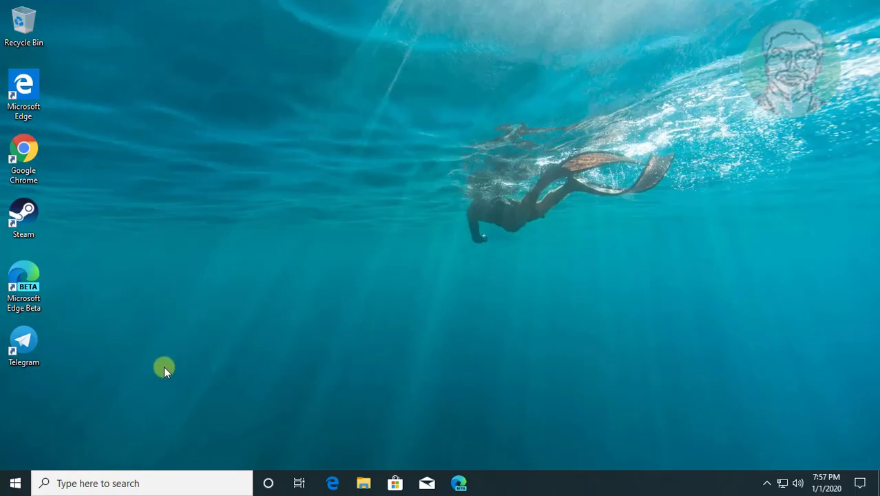
# Launch an administrator Command Prompt again from Start search, approving the UAC prompt.
pyautogui.write('control panel')
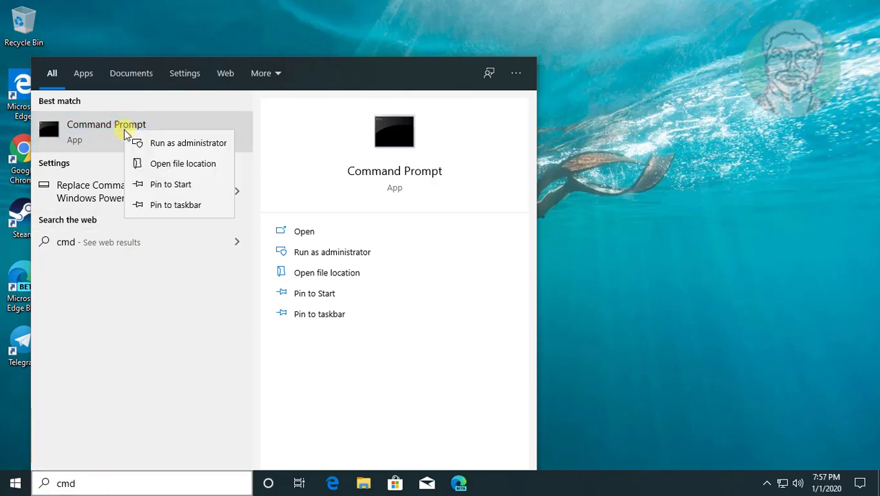
pyautogui.click(188, 141)
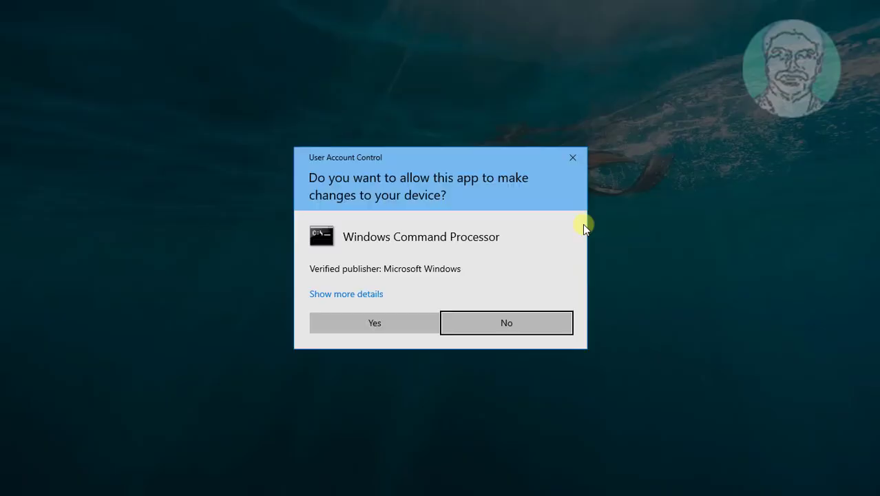
pyautogui.click(374, 322)
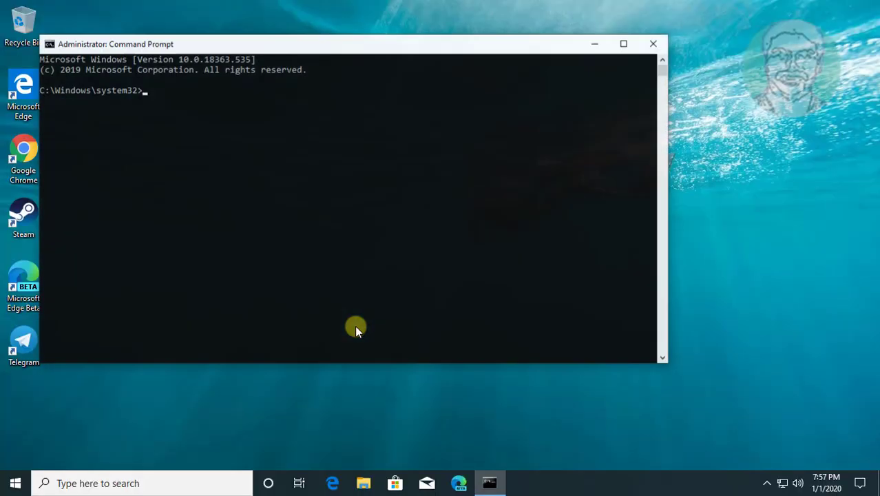
# Run bcdedit /set {bootmgr} displaybootmenu no successfully, then begin typing exit.
pyautogui.write('bc')
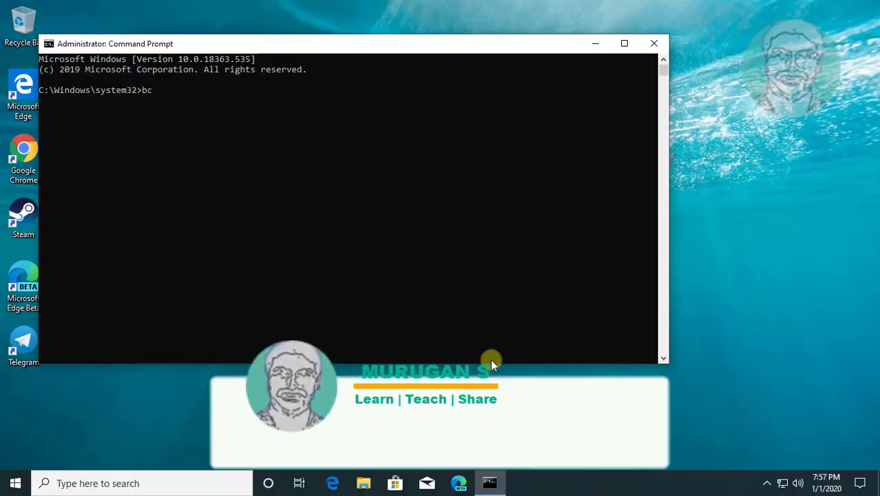
pyautogui.write('edit /set')
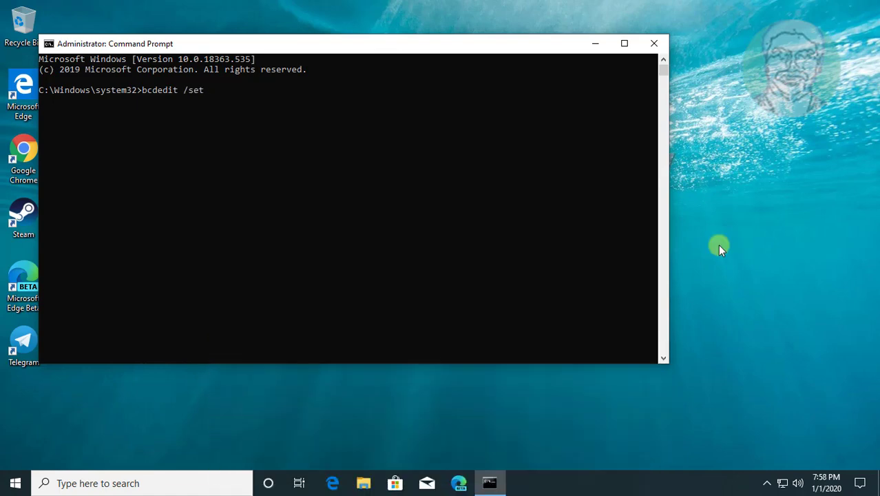
pyautogui.write('{boot')
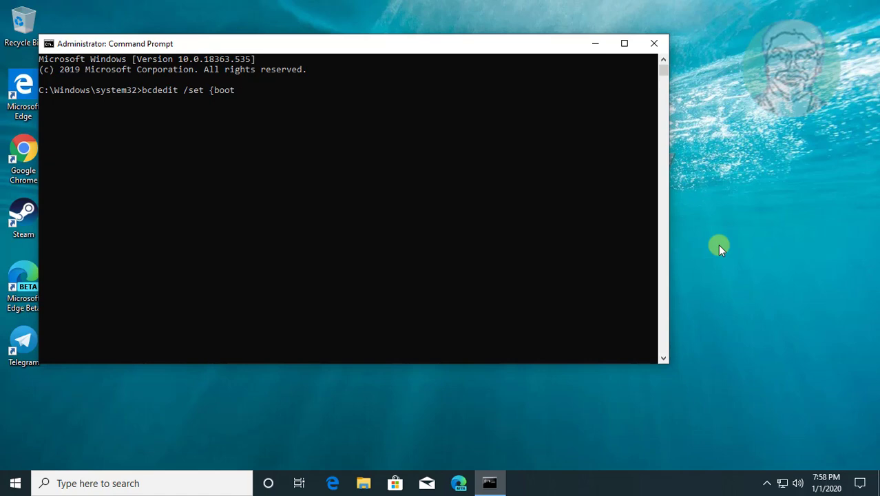
pyautogui.write('mgr')
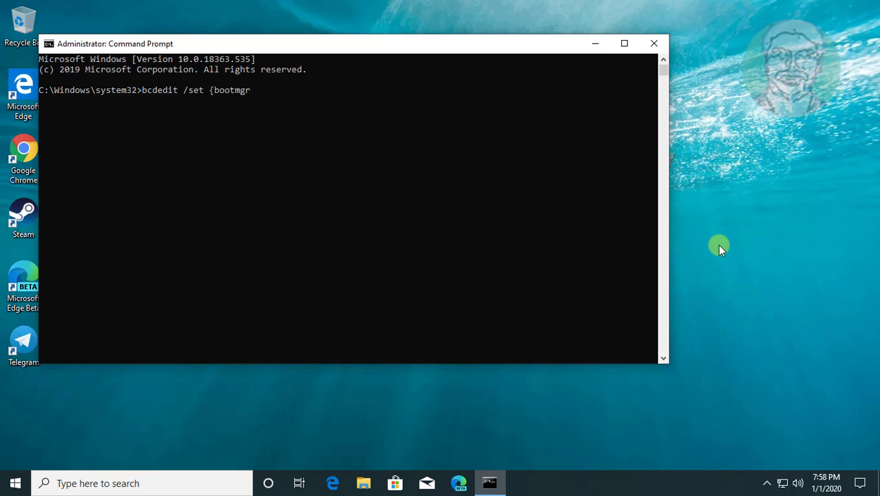
pyautogui.write('}')
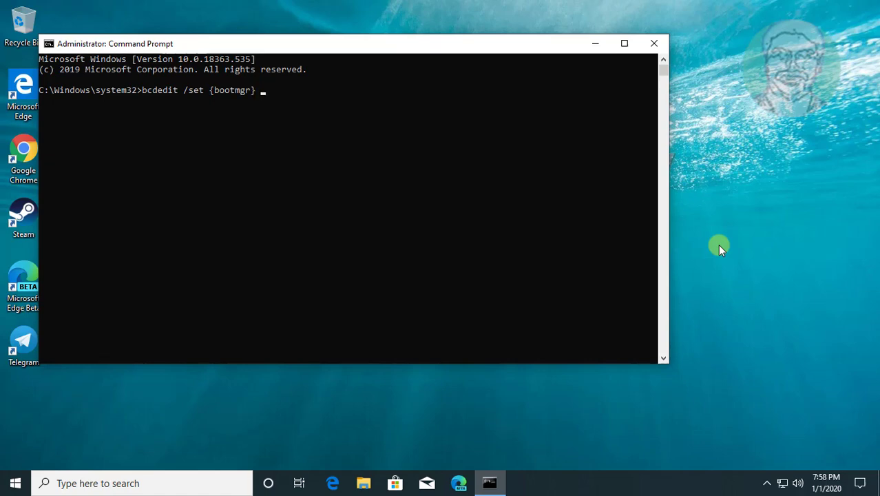
pyautogui.write('displa')
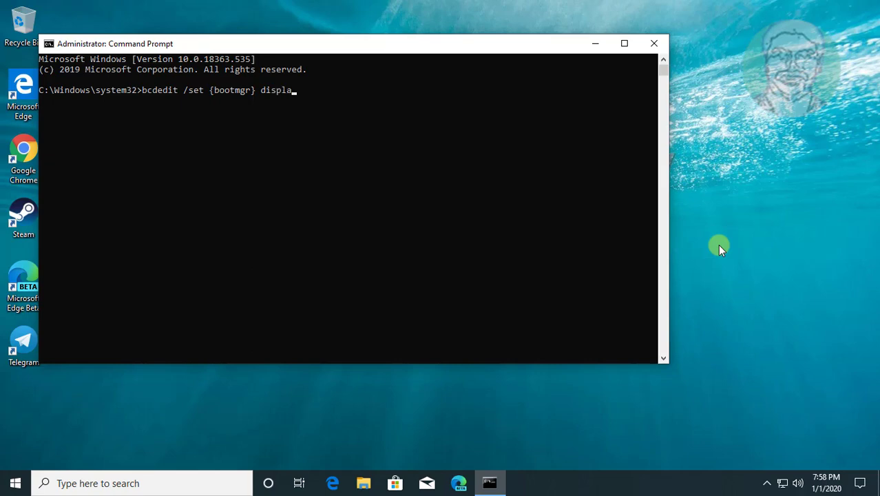
pyautogui.write('ybootmenu no')
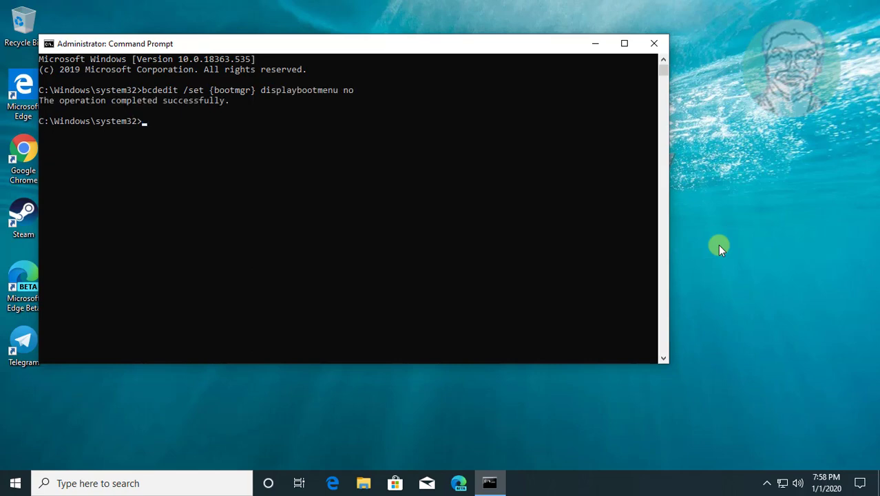
pyautogui.write('ex')
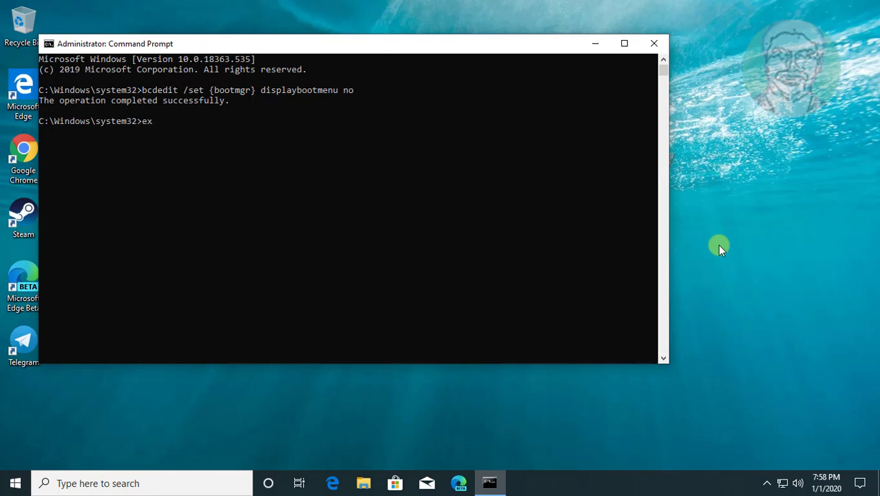